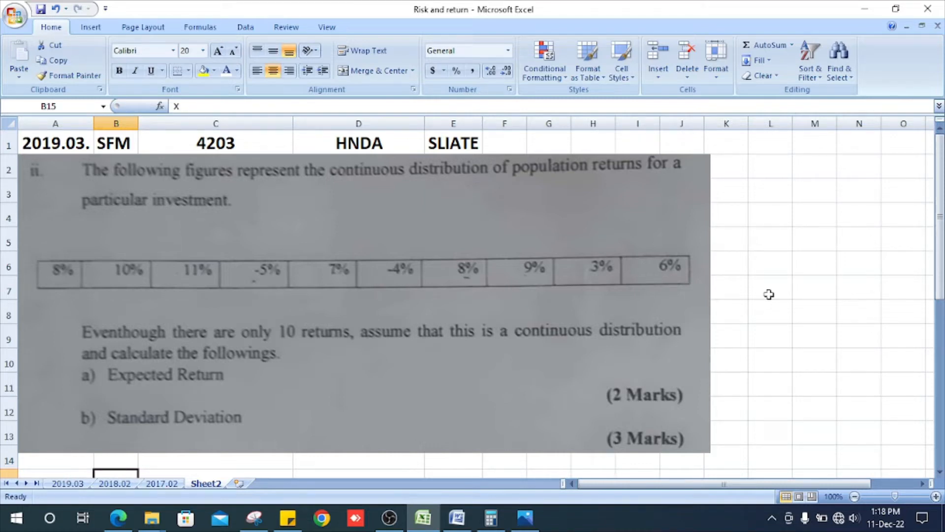
pyautogui.moveTo(772, 300)
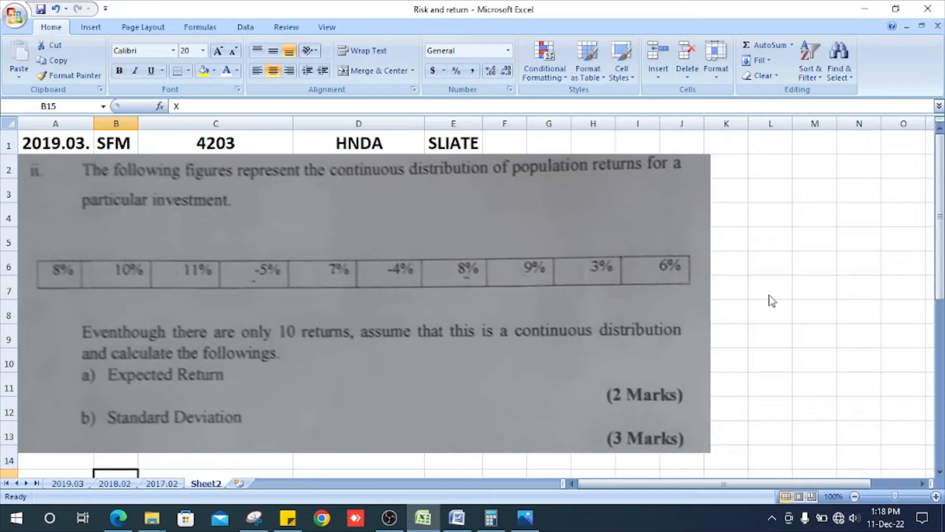
pyautogui.moveTo(769, 295)
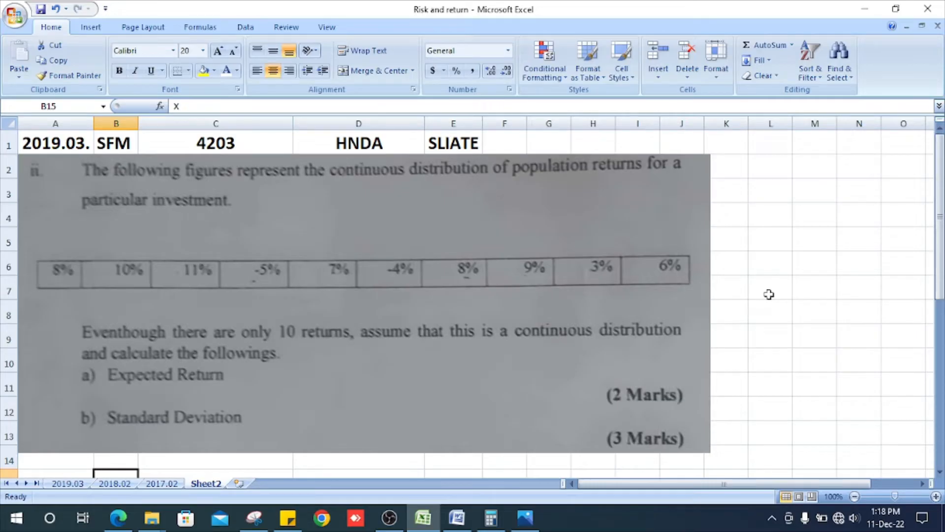
# - Scroll the sheet to review the ten returns while entering the 53 total and 5.3 expected return
pyautogui.scroll(-3)
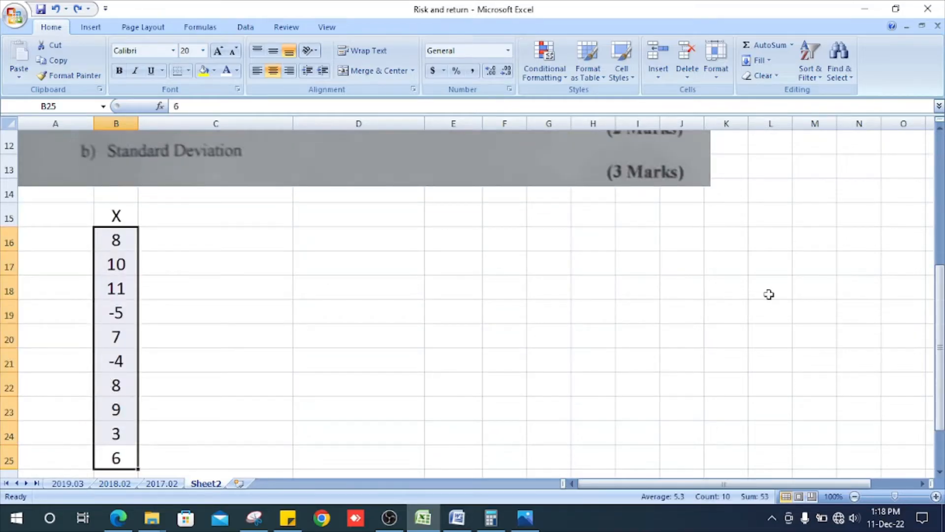
pyautogui.scroll(3)
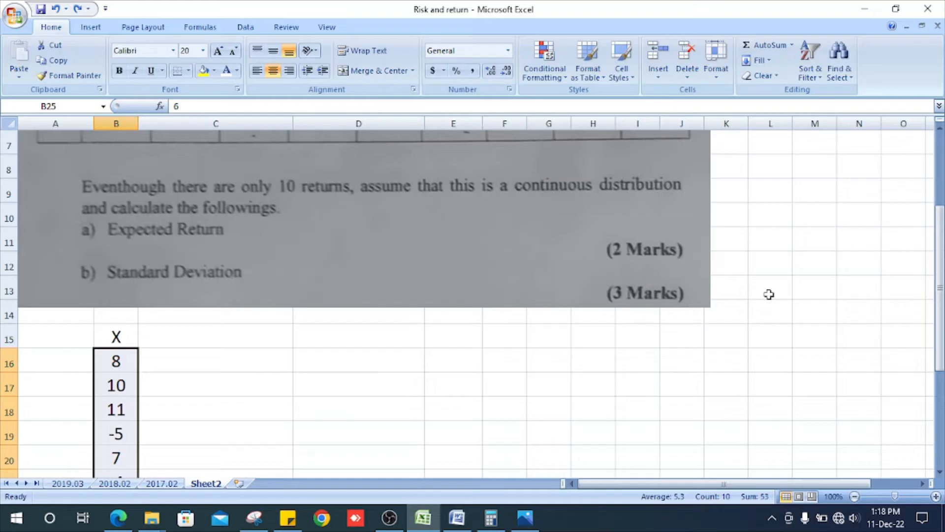
pyautogui.scroll(-3)
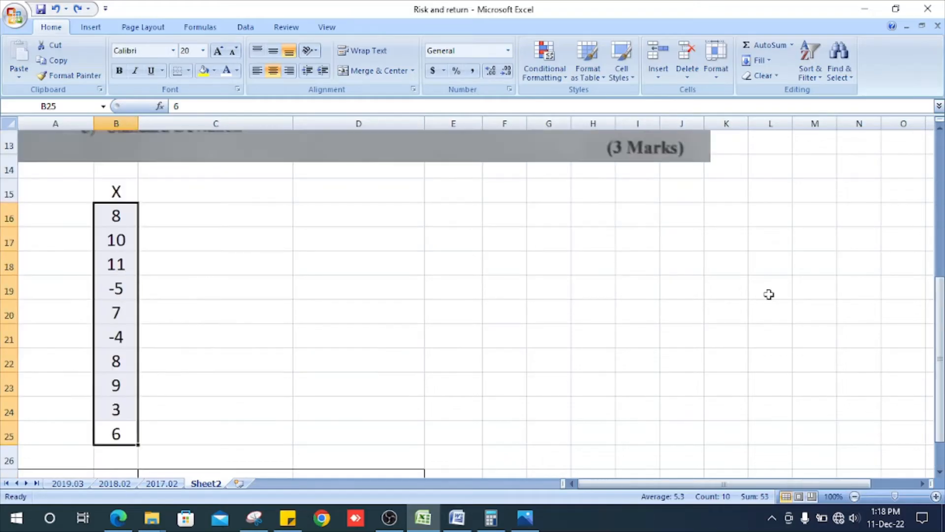
pyautogui.moveTo(112, 213)
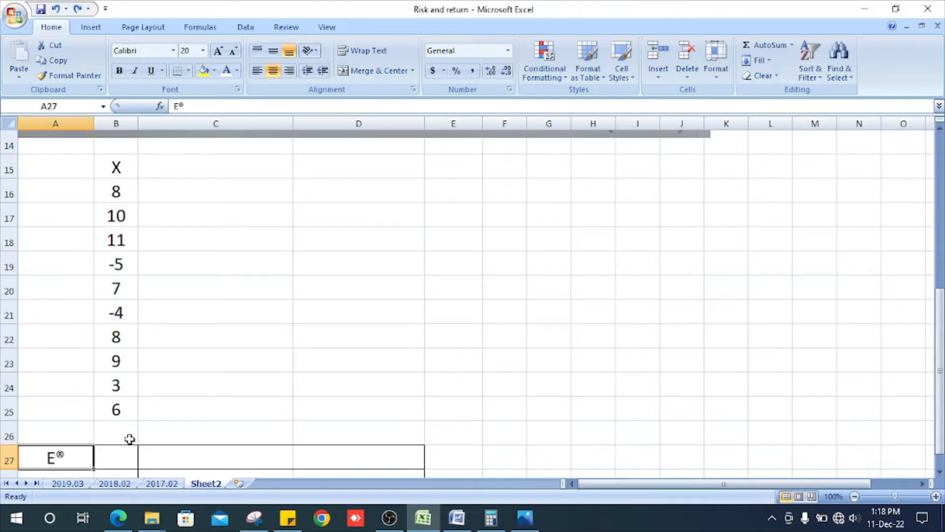
pyautogui.moveTo(125, 199)
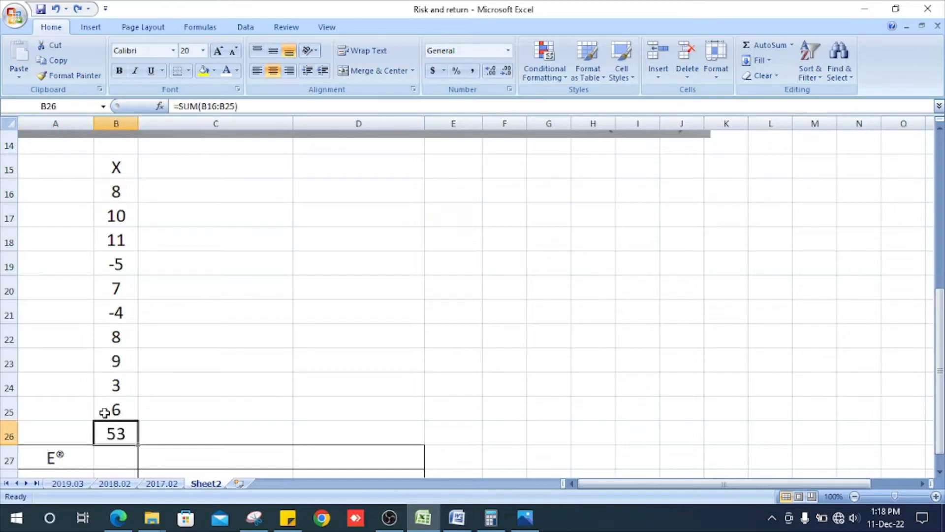
pyautogui.moveTo(108, 437)
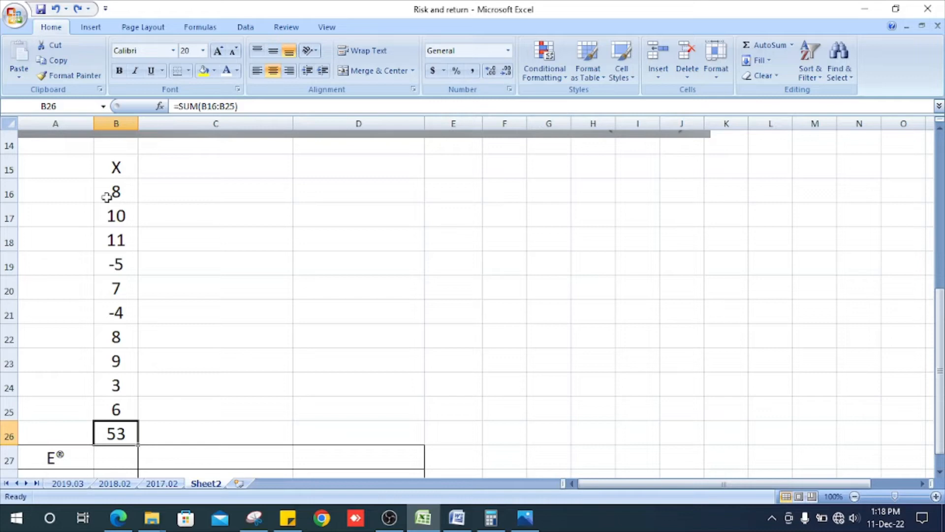
pyautogui.scroll(3)
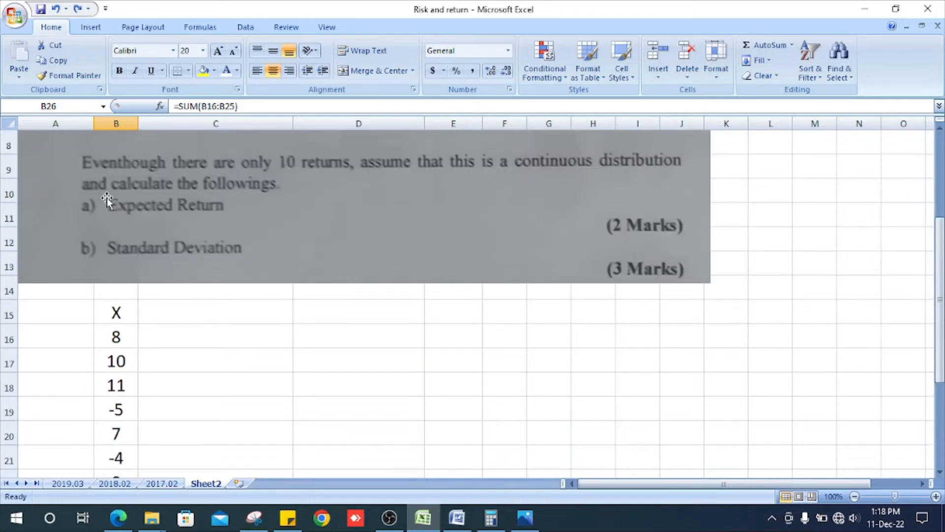
pyautogui.scroll(-3)
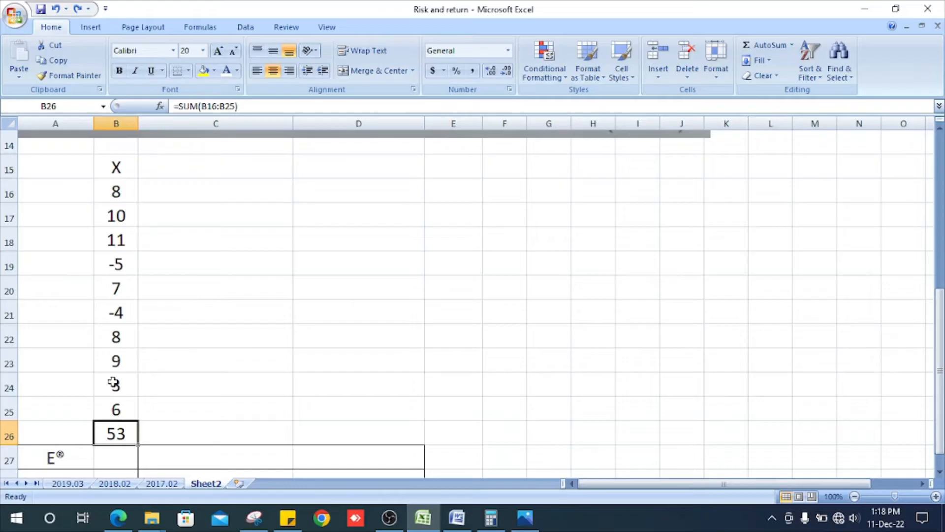
pyautogui.scroll(-3)
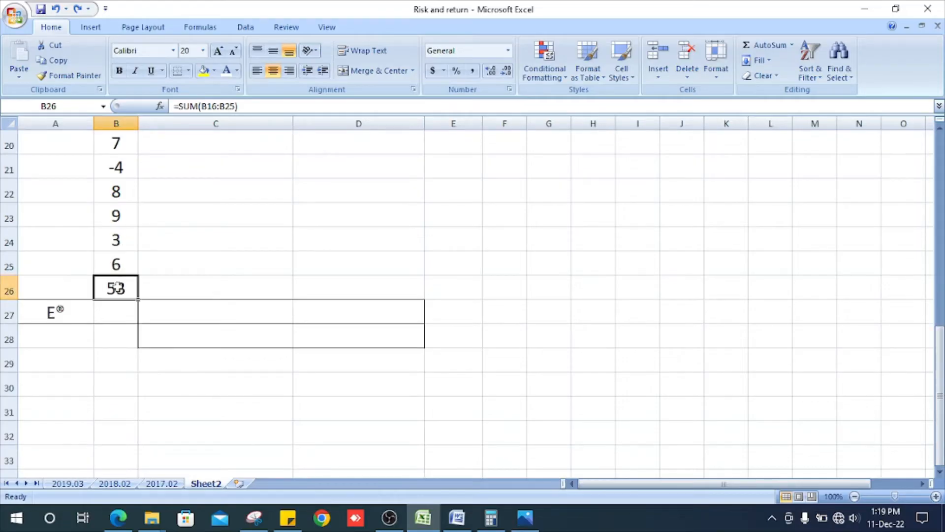
pyautogui.scroll(3)
pyautogui.write('=B26/10')
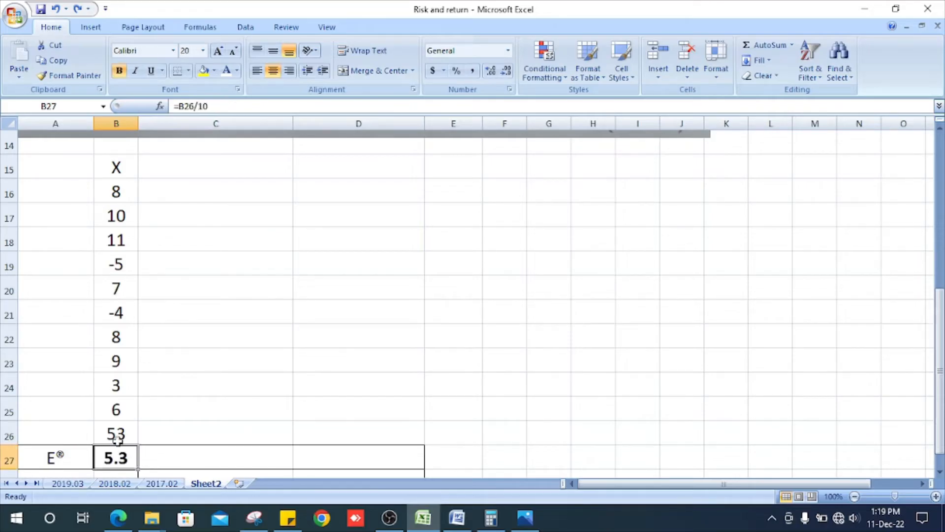
pyautogui.scroll(3)
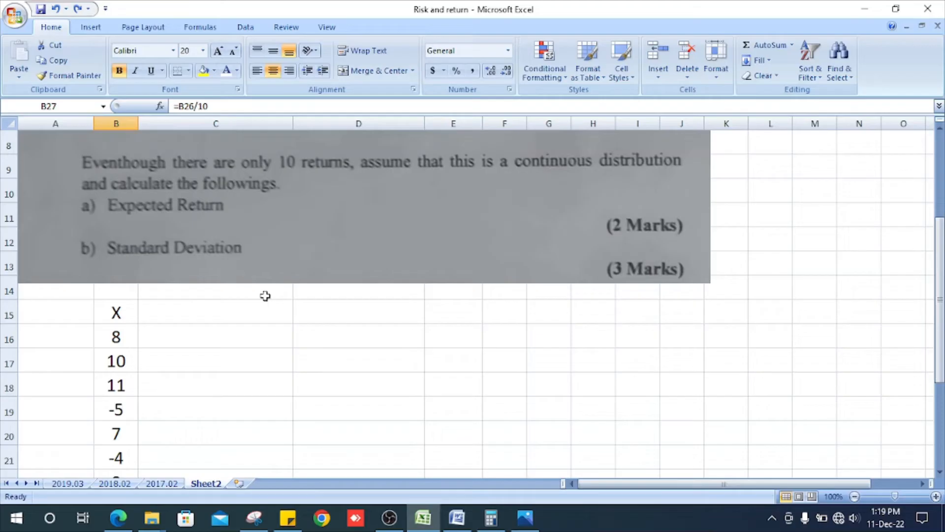
pyautogui.scroll(-3)
pyautogui.write('=B16-5.3')
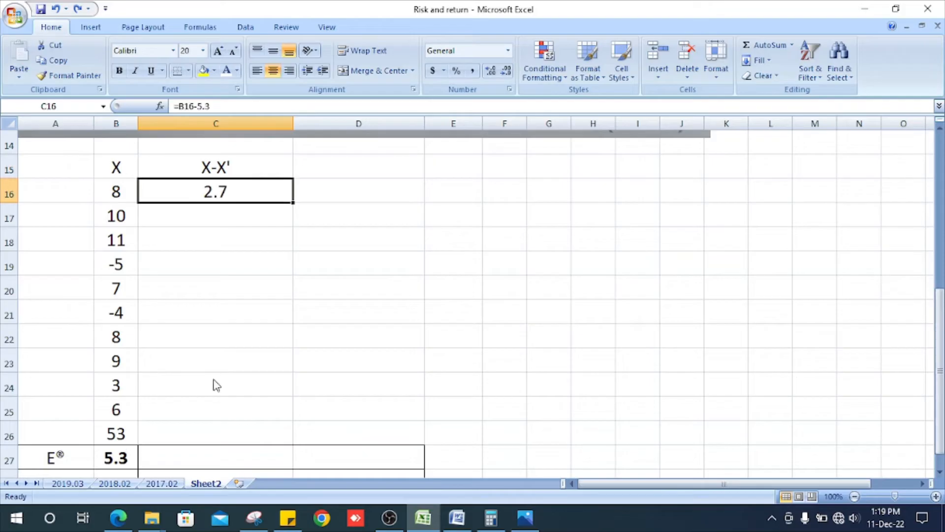
pyautogui.moveTo(346, 216)
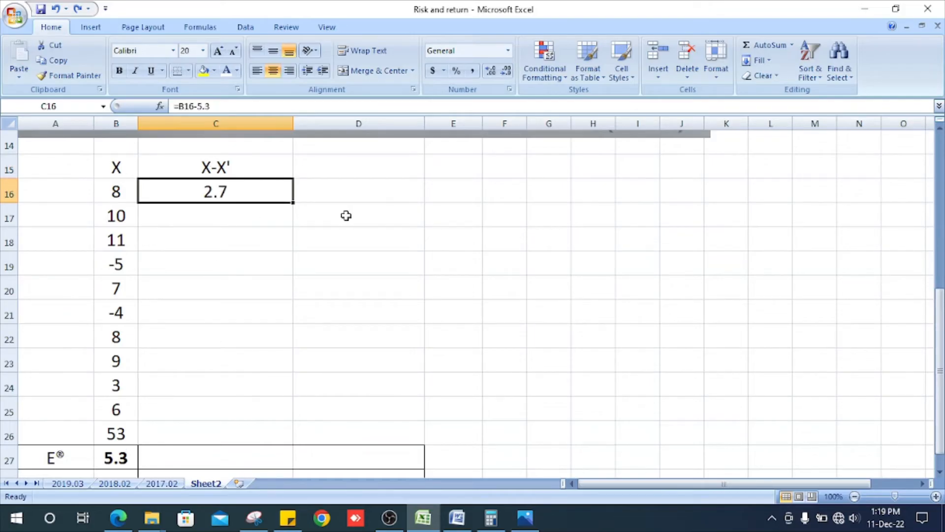
pyautogui.moveTo(129, 307)
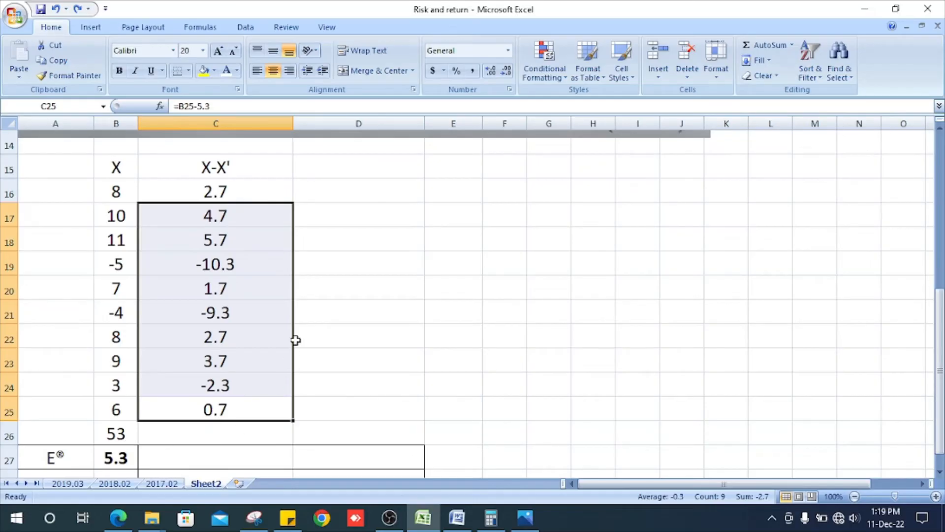
# - Start the X-X' deviation column with =B16-5.3 for the first return
pyautogui.click(358, 167)
pyautogui.write("(x-x')^2")
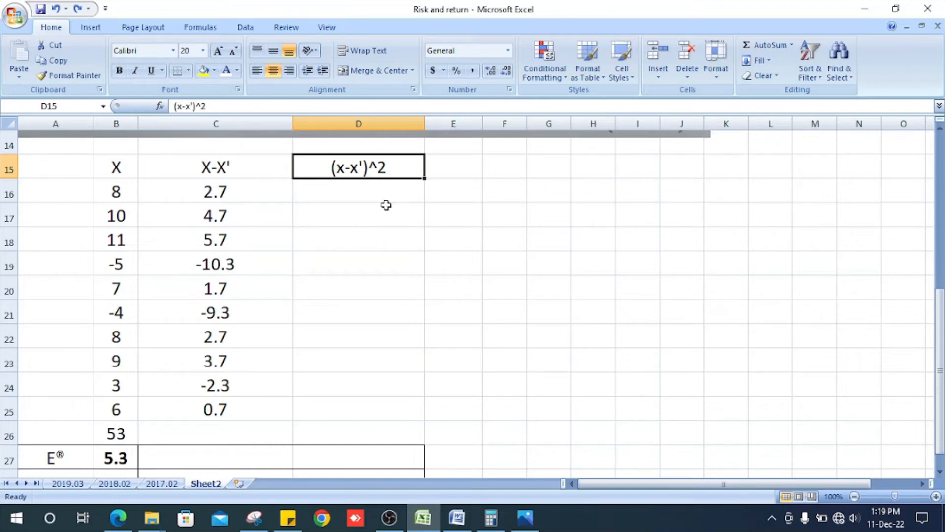
pyautogui.moveTo(464, 206)
pyautogui.write('=C16^2')
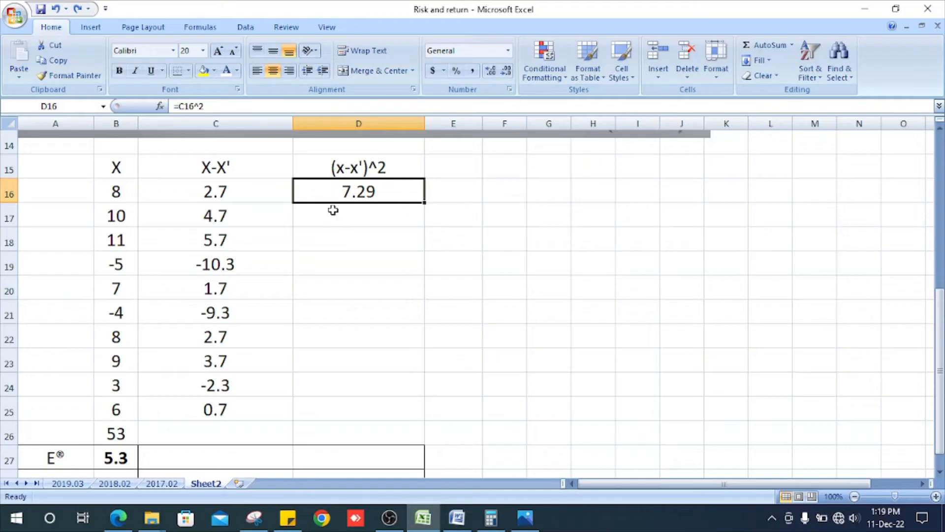
pyautogui.moveTo(80, 235)
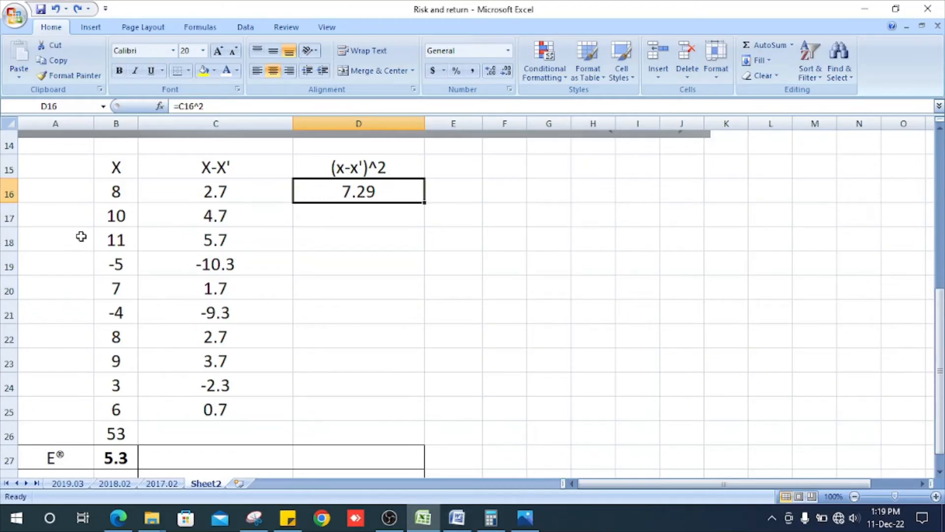
pyautogui.moveTo(466, 217)
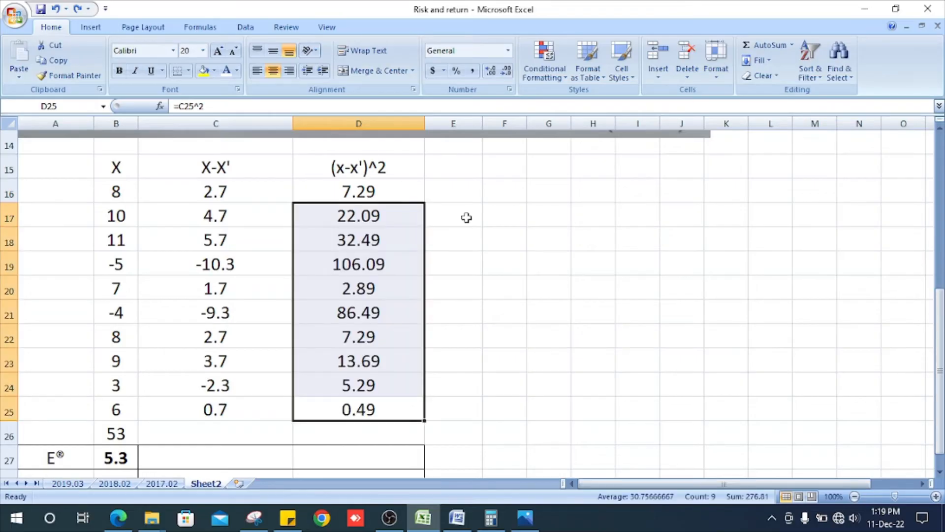
# - Fill squared deviations down to D25 and total them to 284.1 in D26
pyautogui.scroll(-3)
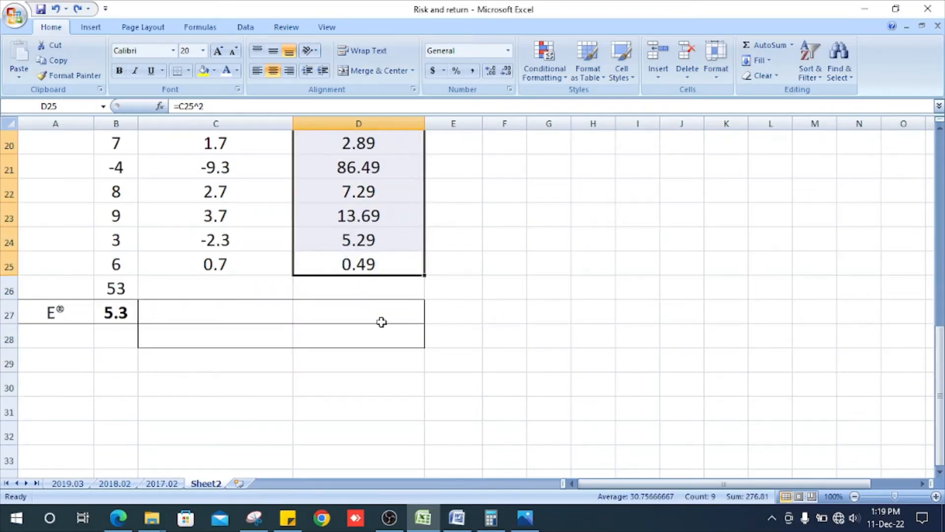
pyautogui.scroll(3)
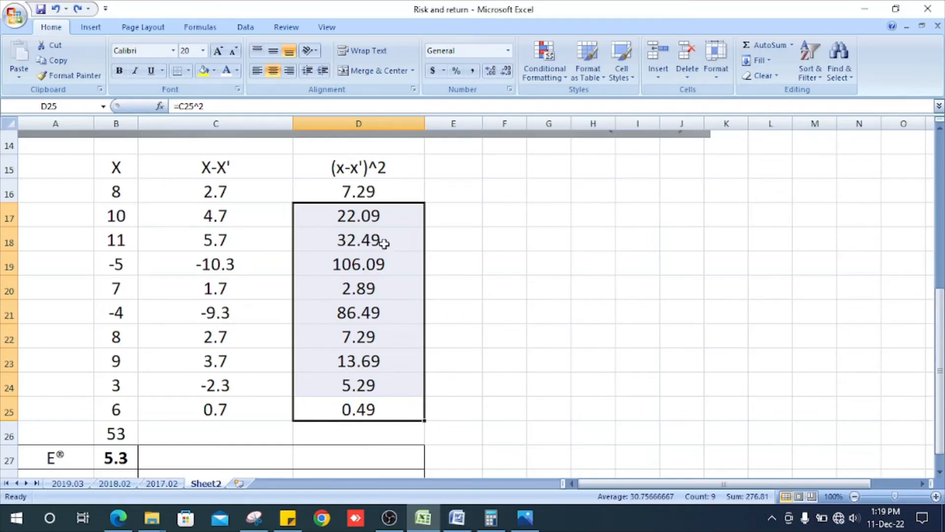
pyautogui.moveTo(585, 235)
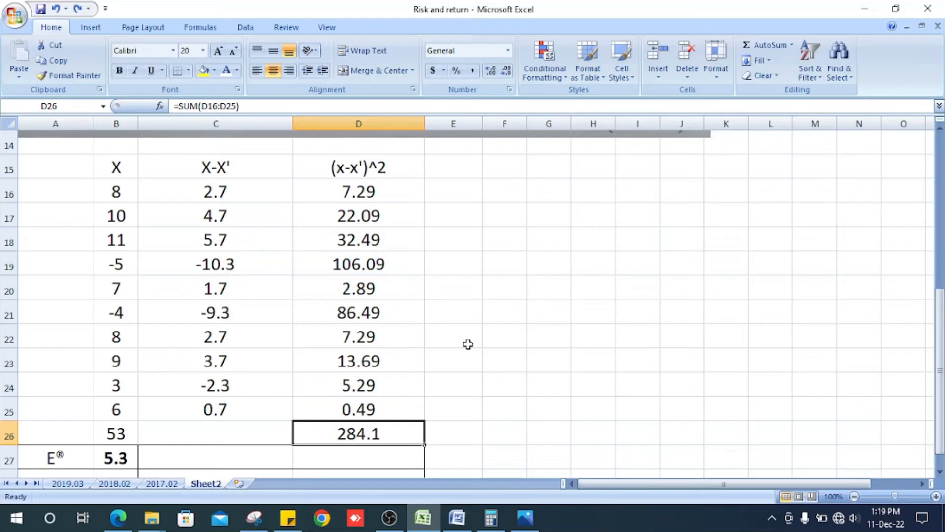
pyautogui.moveTo(510, 245)
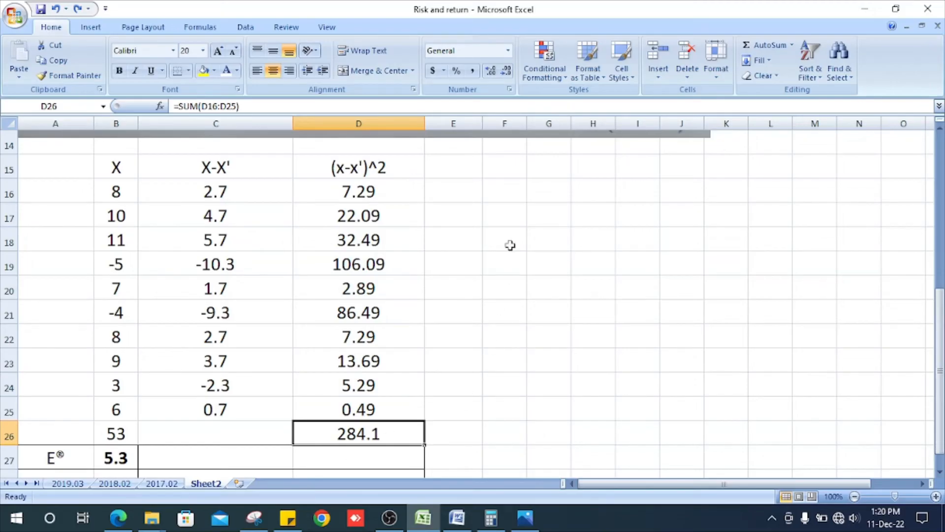
pyautogui.scroll(-3)
pyautogui.write('Variance')
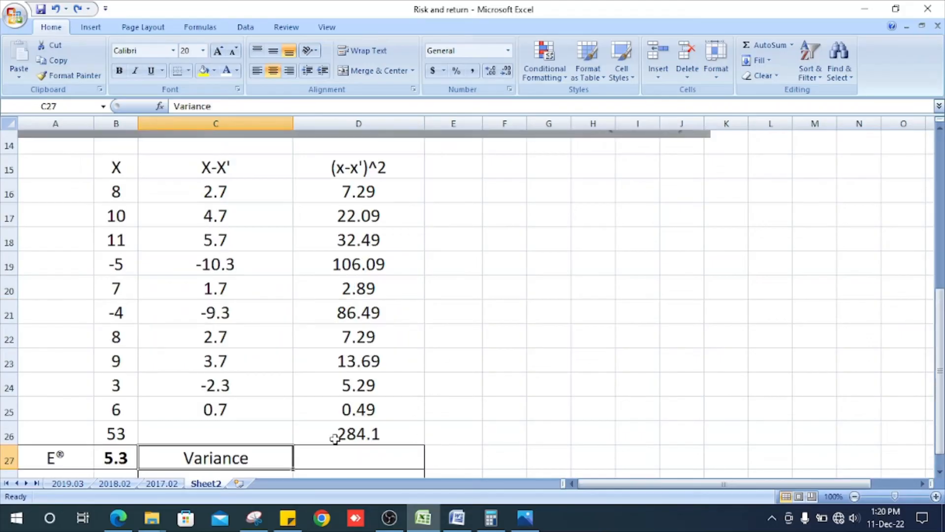
pyautogui.moveTo(392, 416)
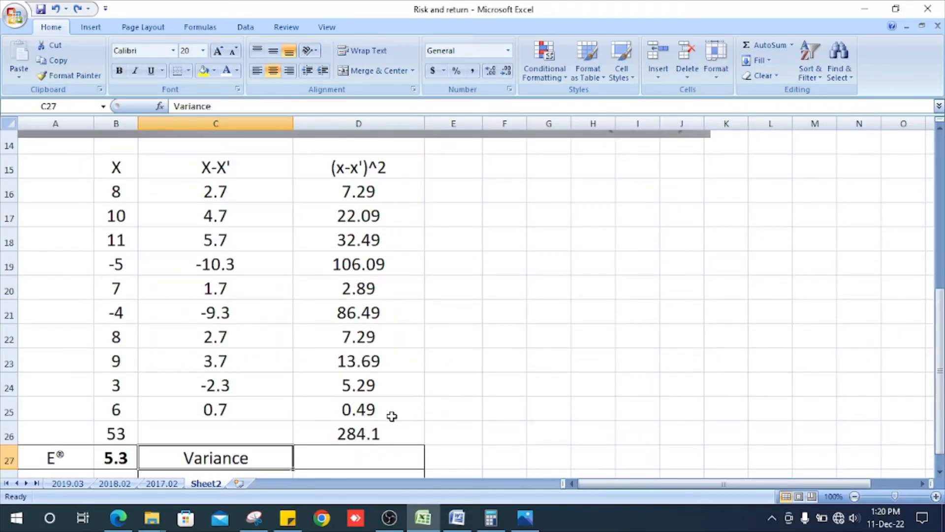
pyautogui.moveTo(330, 168)
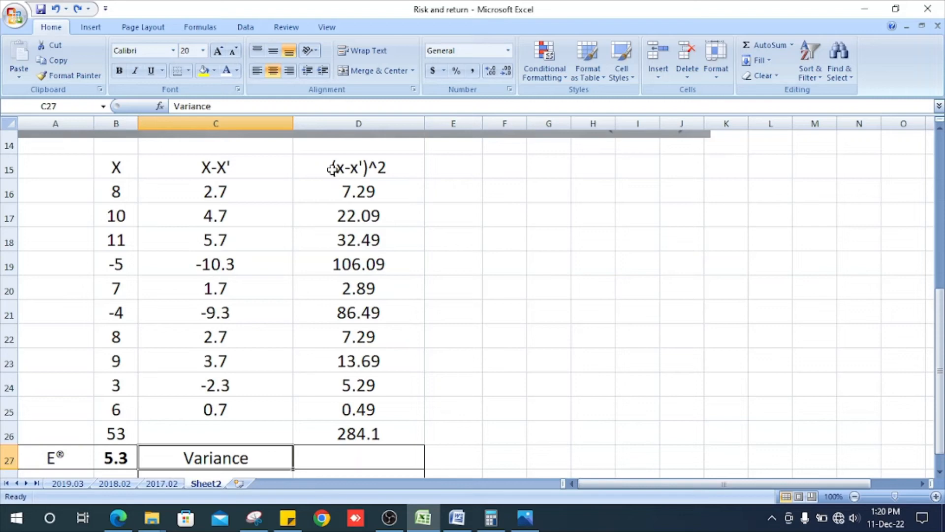
pyautogui.moveTo(436, 243)
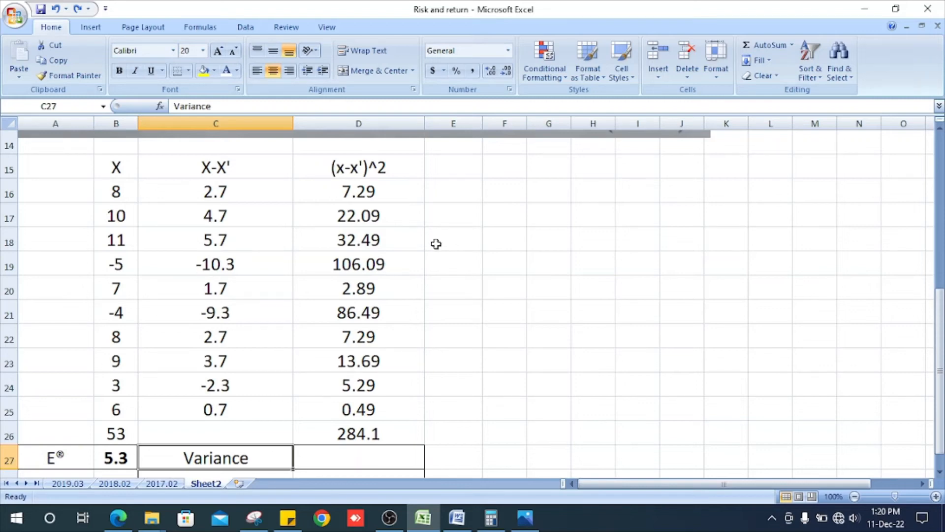
pyautogui.moveTo(396, 428)
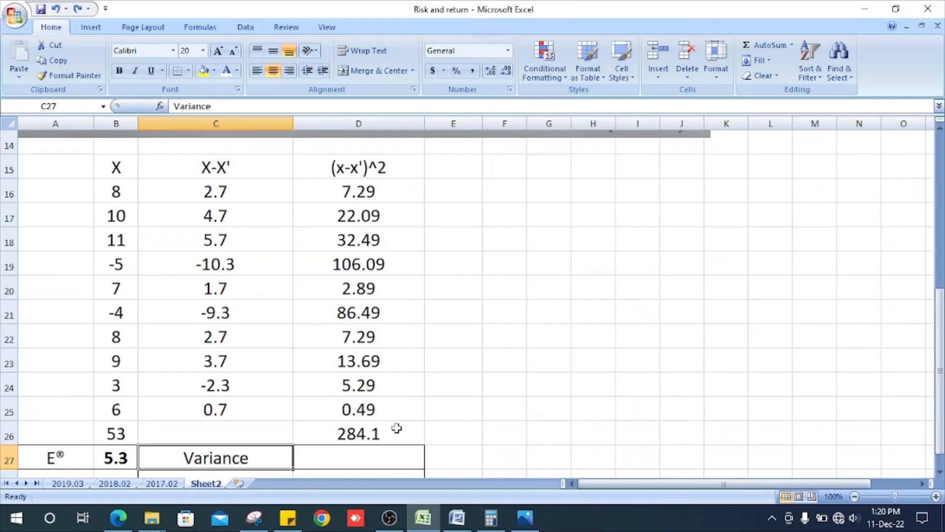
# - Make the 28.41 variance bold and review it against the 5.3 expected return
pyautogui.click(358, 457)
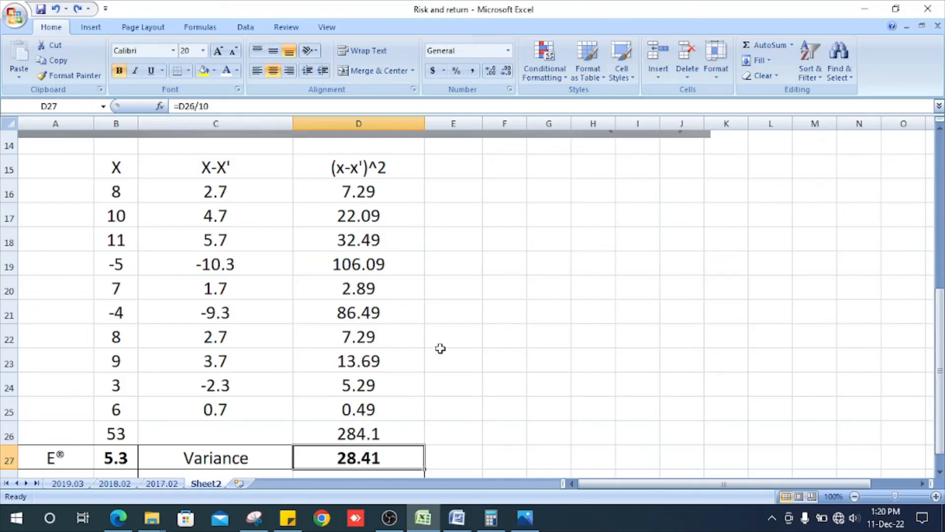
pyautogui.scroll(3)
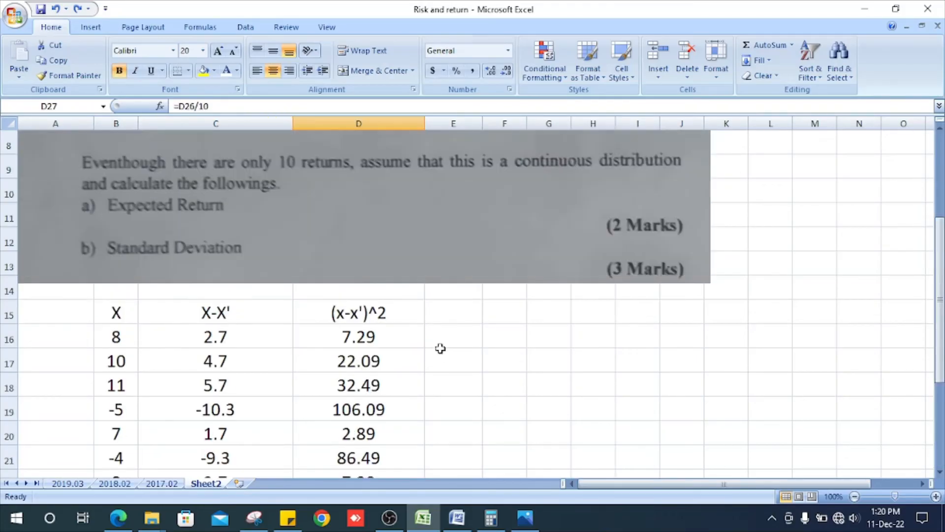
pyautogui.moveTo(227, 371)
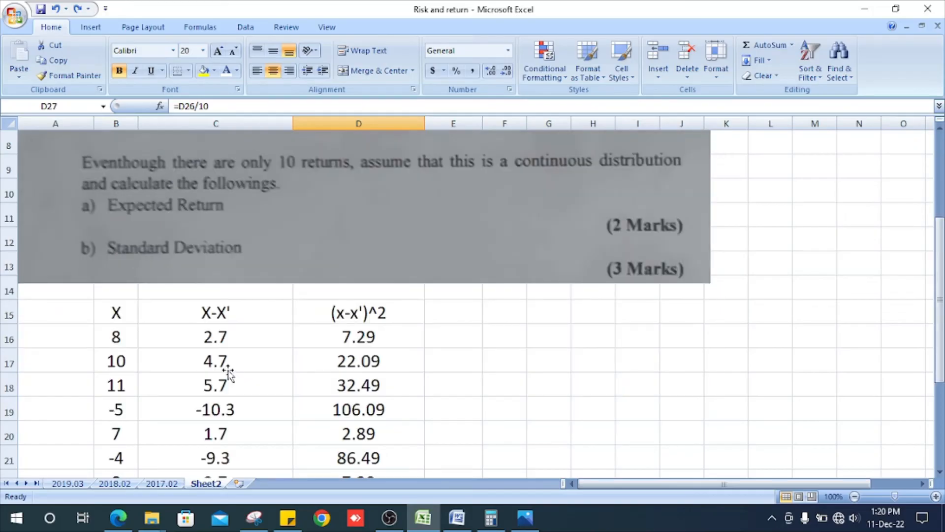
pyautogui.scroll(-3)
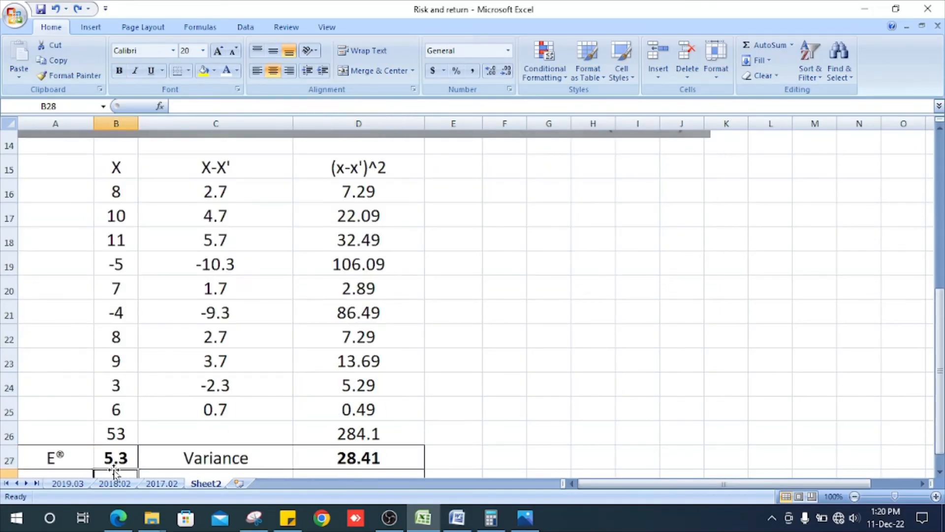
pyautogui.click(116, 457)
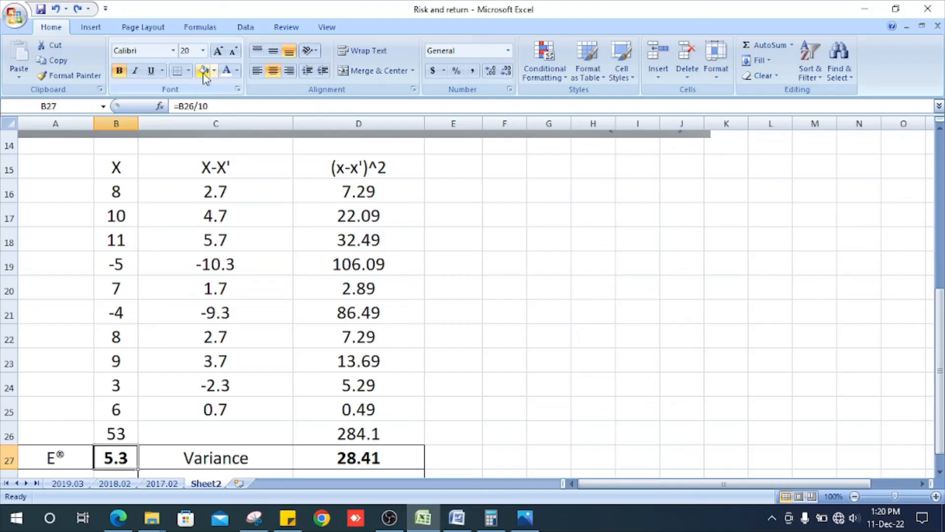
pyautogui.scroll(3)
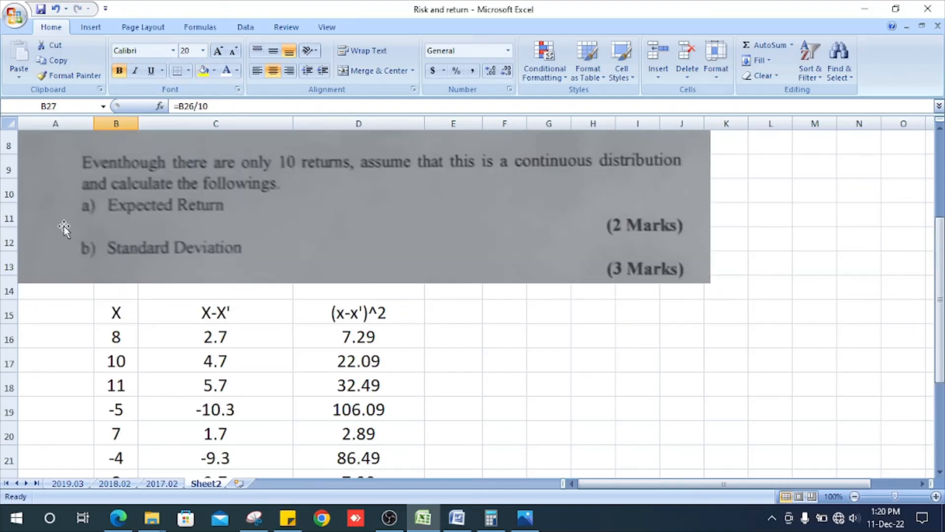
pyautogui.moveTo(355, 310)
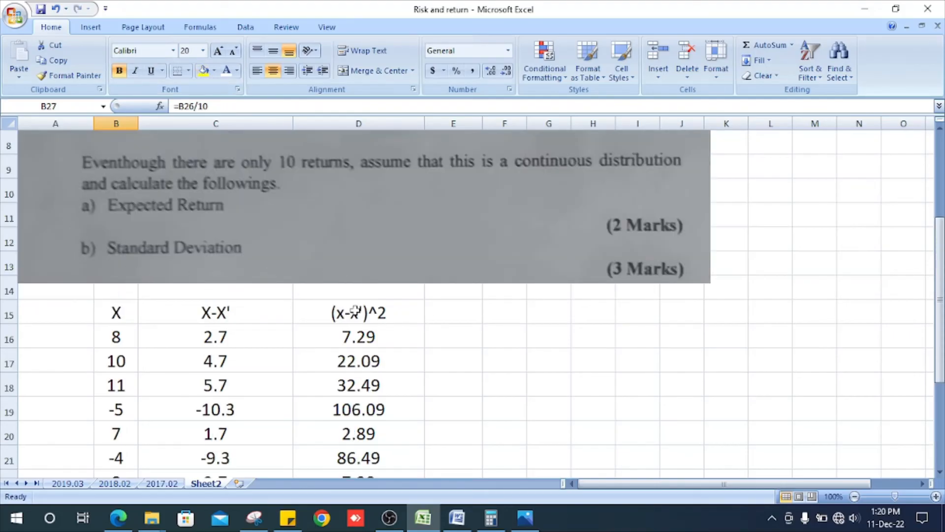
pyautogui.scroll(-3)
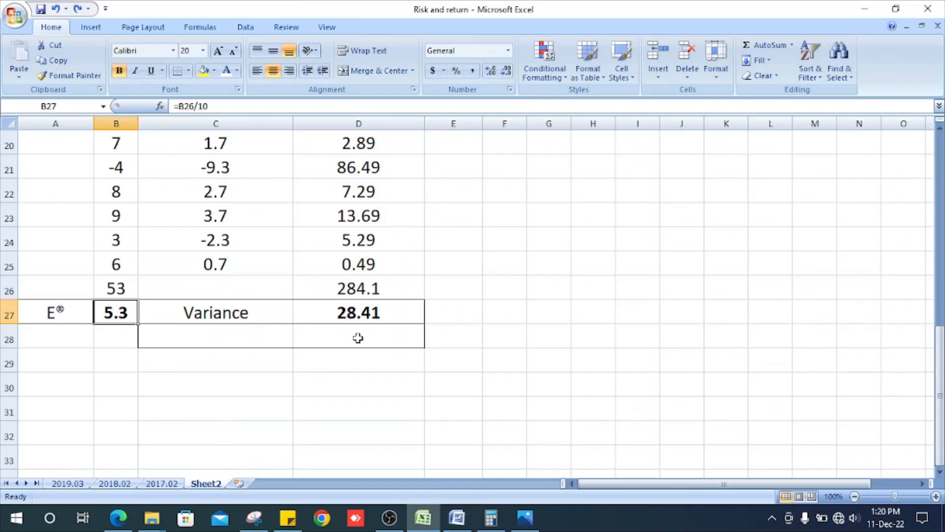
pyautogui.click(358, 312)
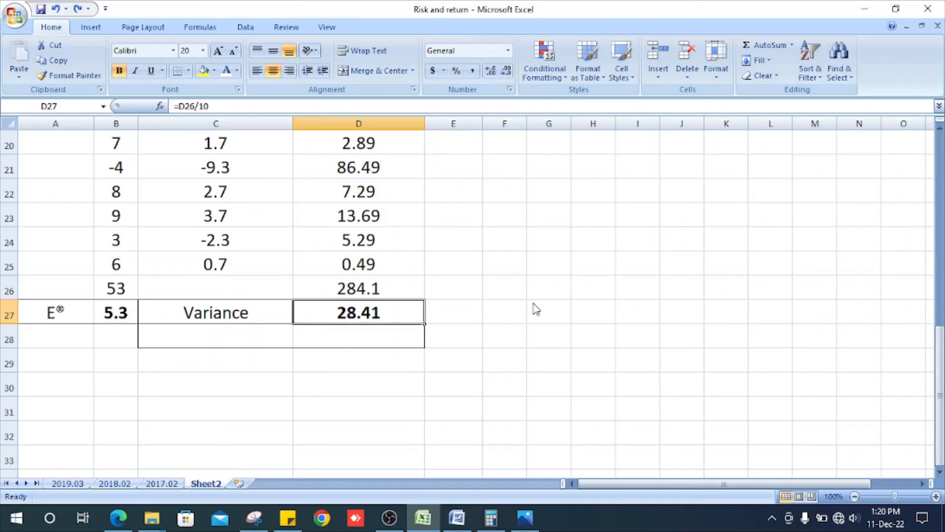
pyautogui.moveTo(532, 302)
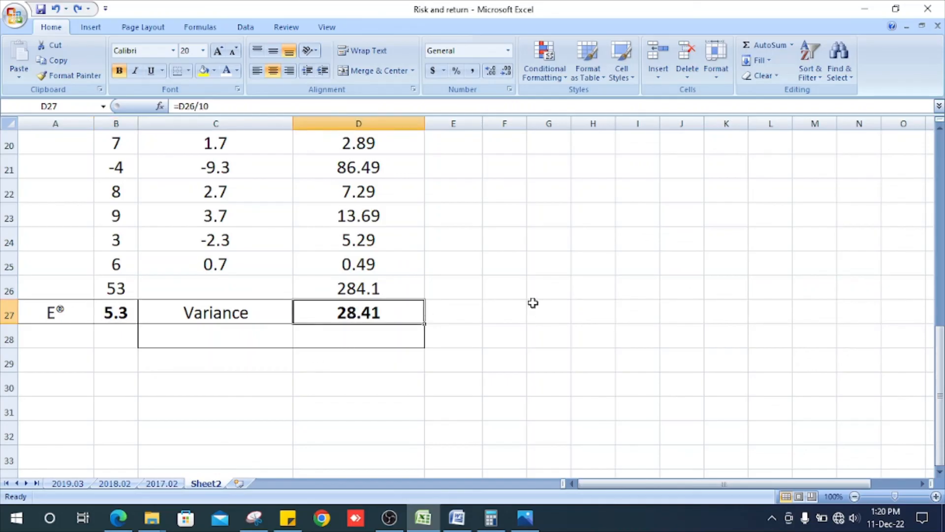
# - Label the next row 'Standard Deviation' in C28
pyautogui.write('Standard Deviation')
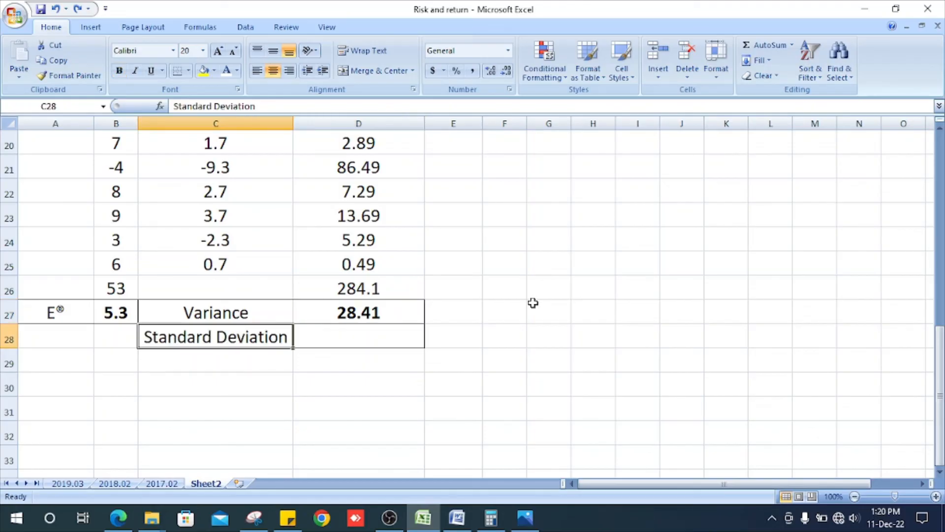
# - Enter =SQRT(D27) in D28 to give a standard deviation of 5.33
pyautogui.write('=SQRT(D27)')
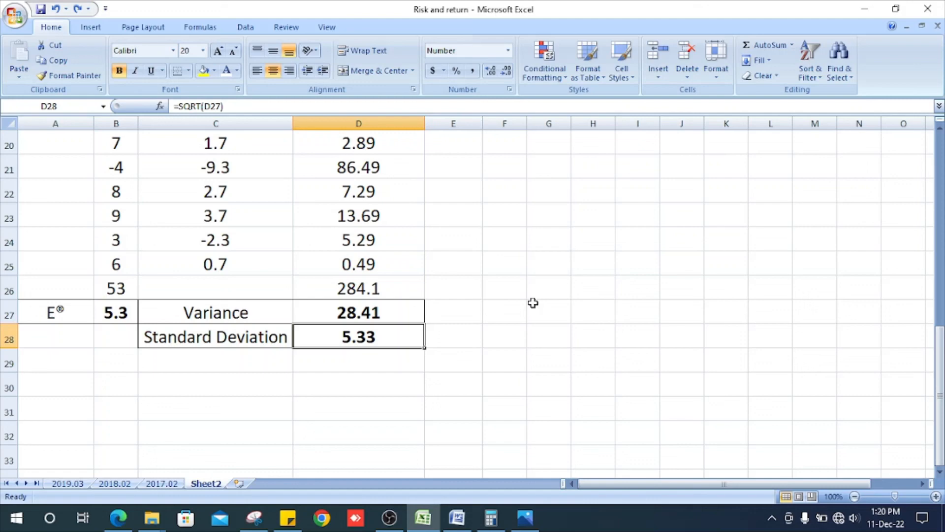
pyautogui.moveTo(581, 249)
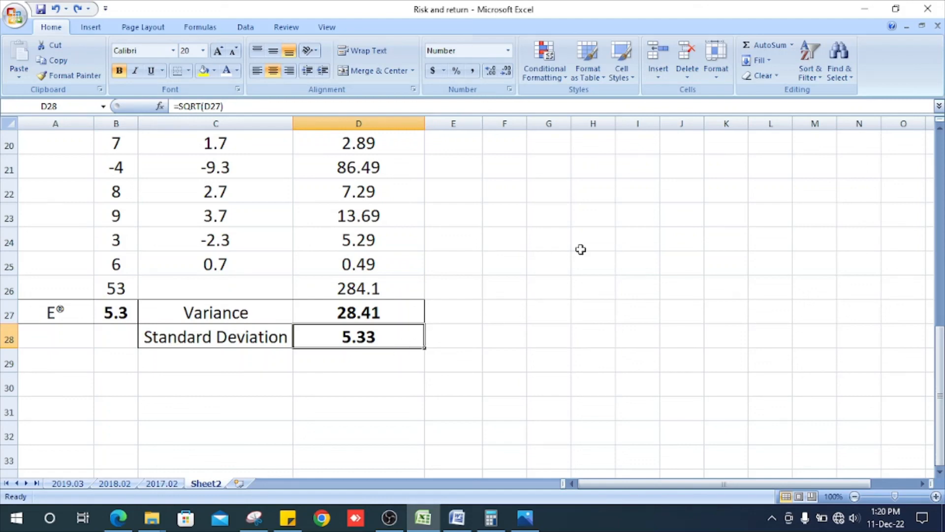